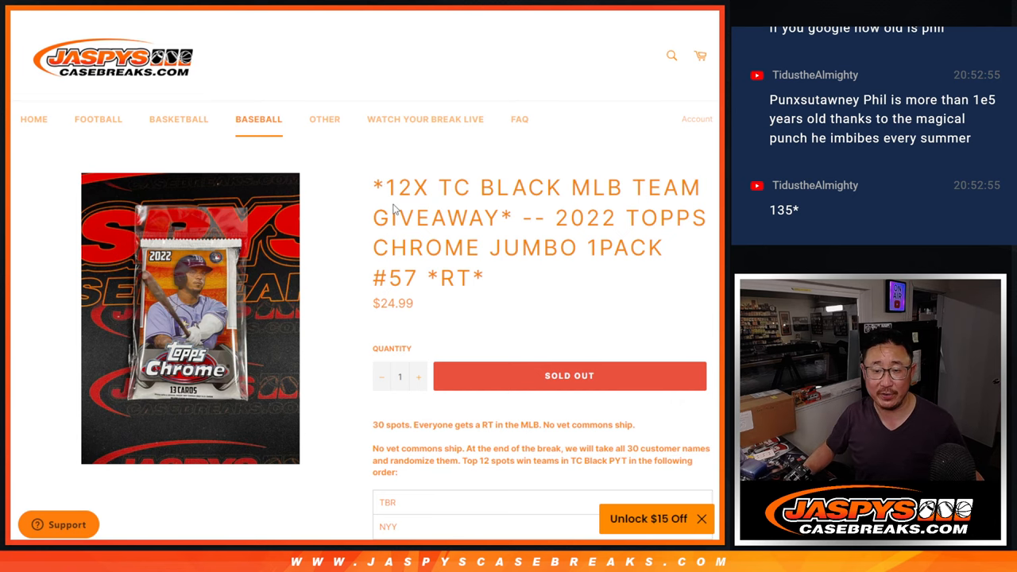
Roll the two dice, shuffle the 30 customer names repeatedly, and select the final randomized list.
scroll(down, 3)
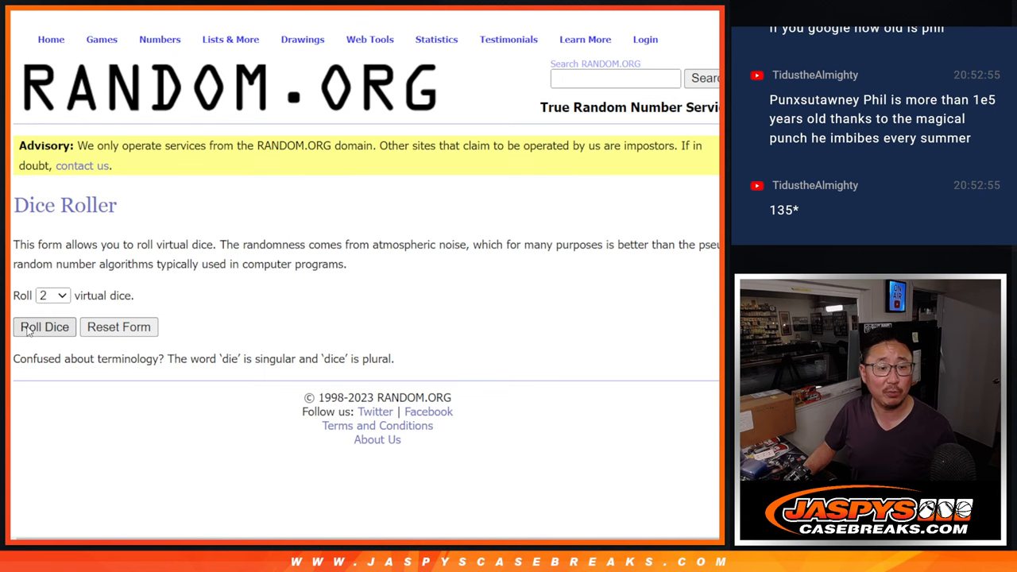
click(44, 328)
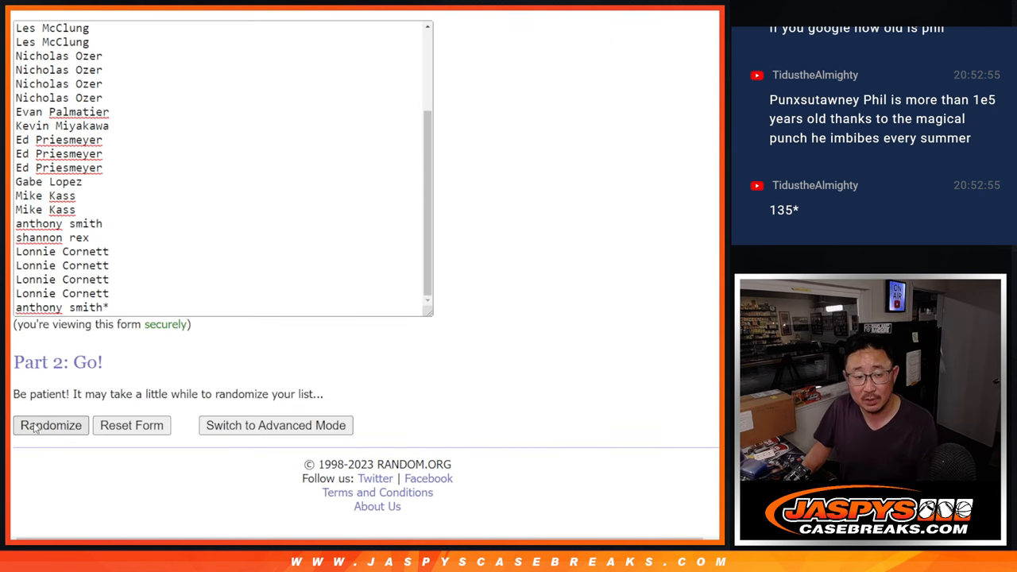
click(51, 426)
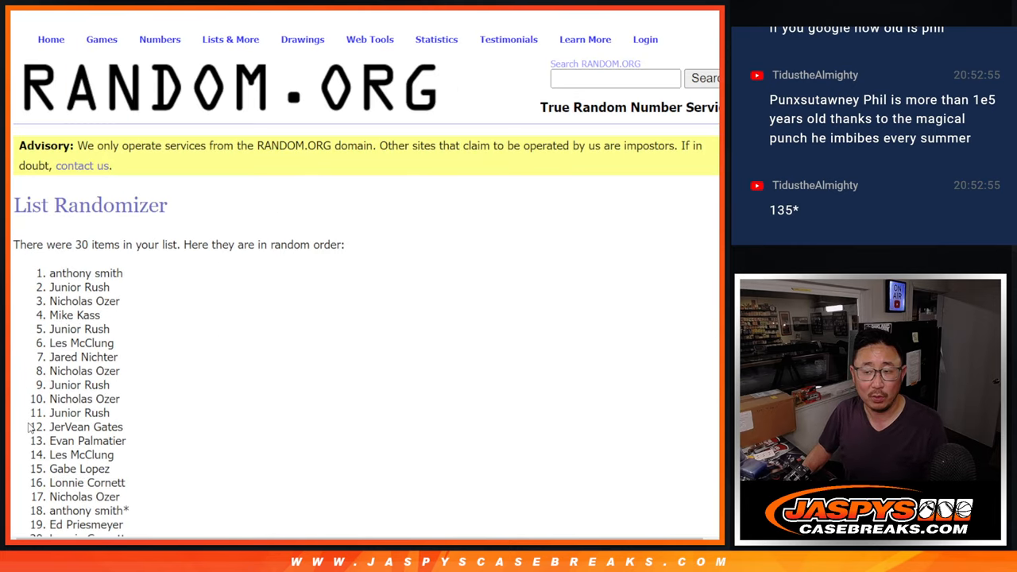
scroll(down, 3)
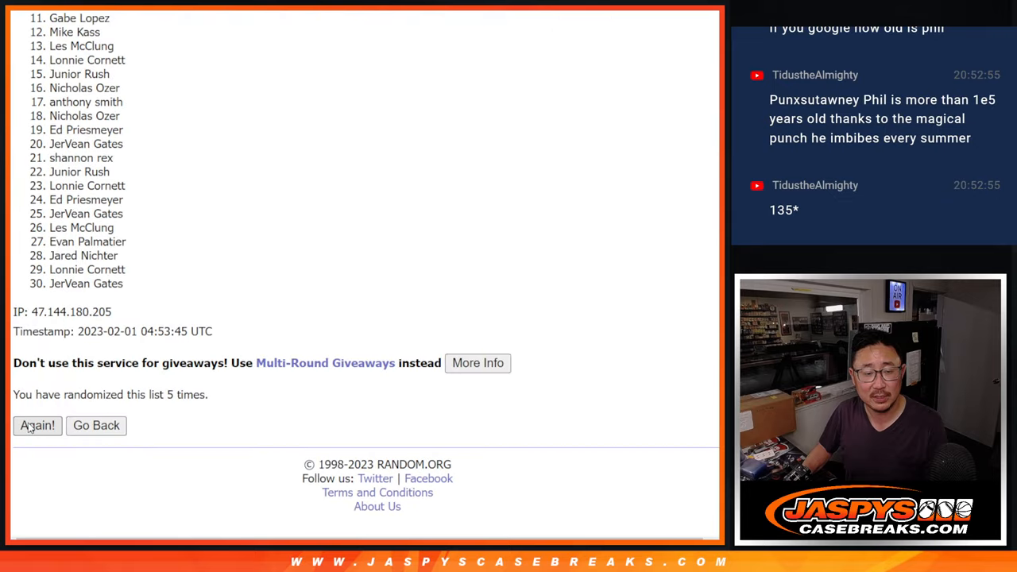
click(37, 426)
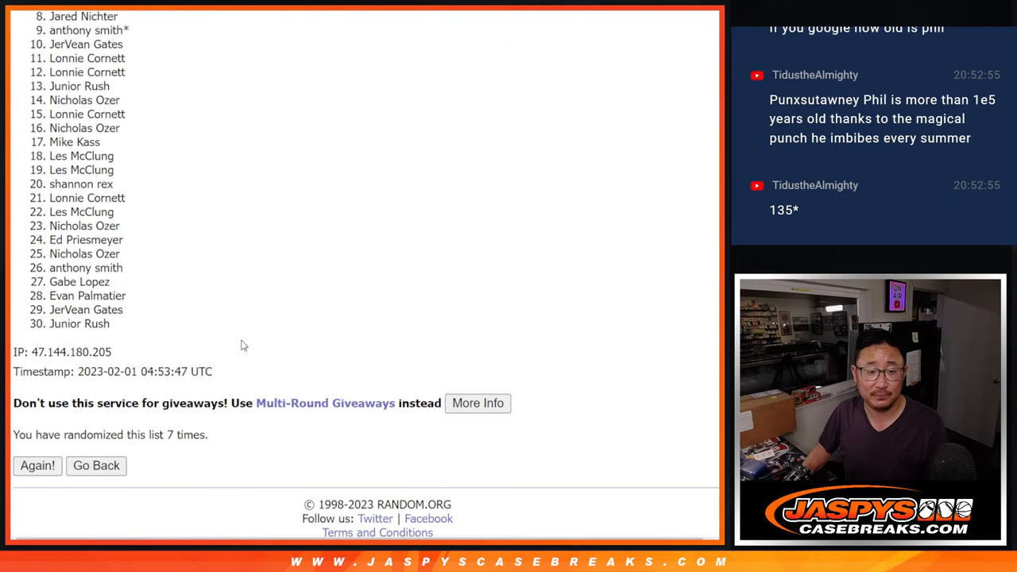
click(37, 466)
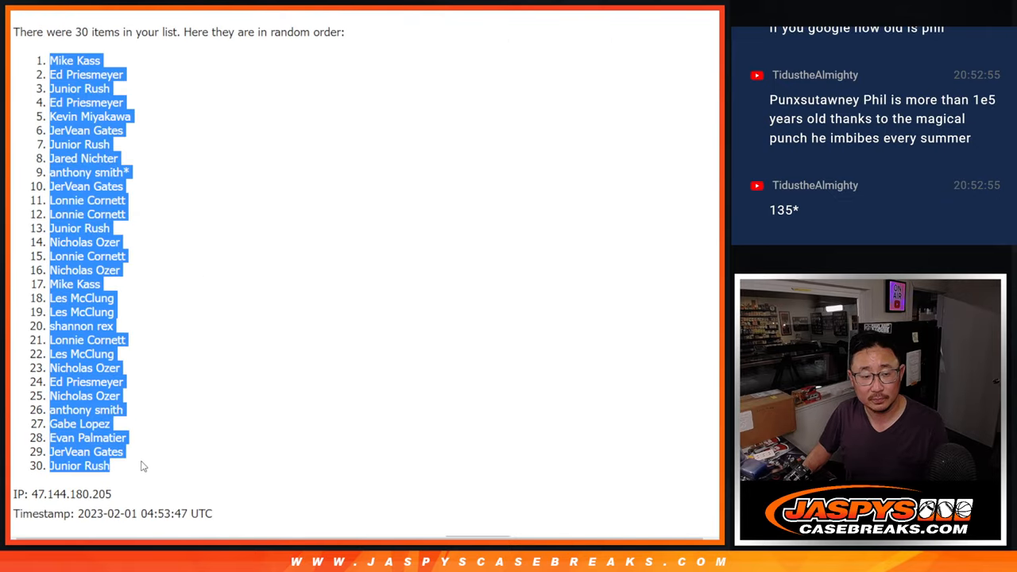
scroll(down, 3)
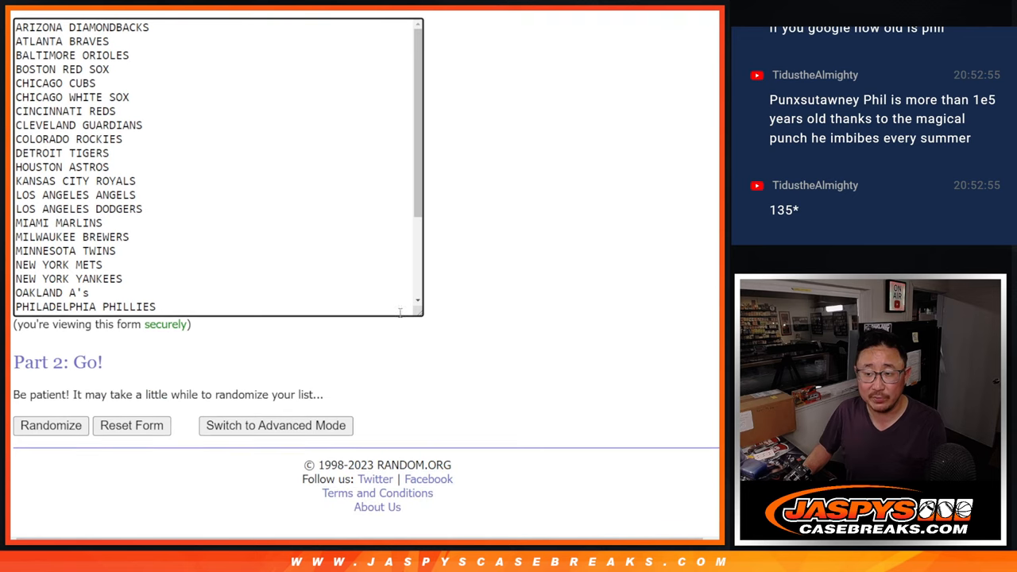
Shuffle the 30 MLB team names four more times to reach their final random order.
click(51, 426)
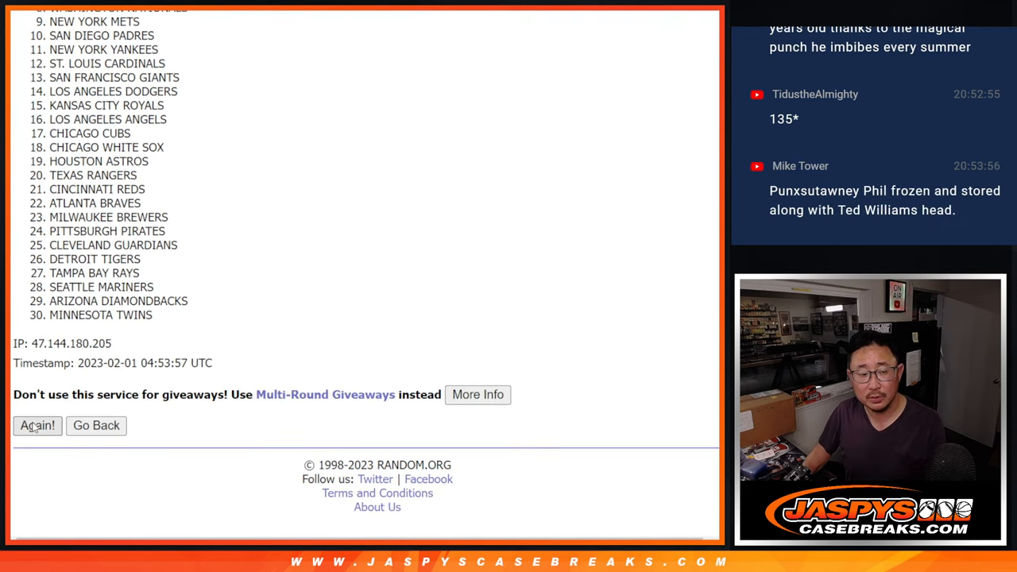
click(38, 426)
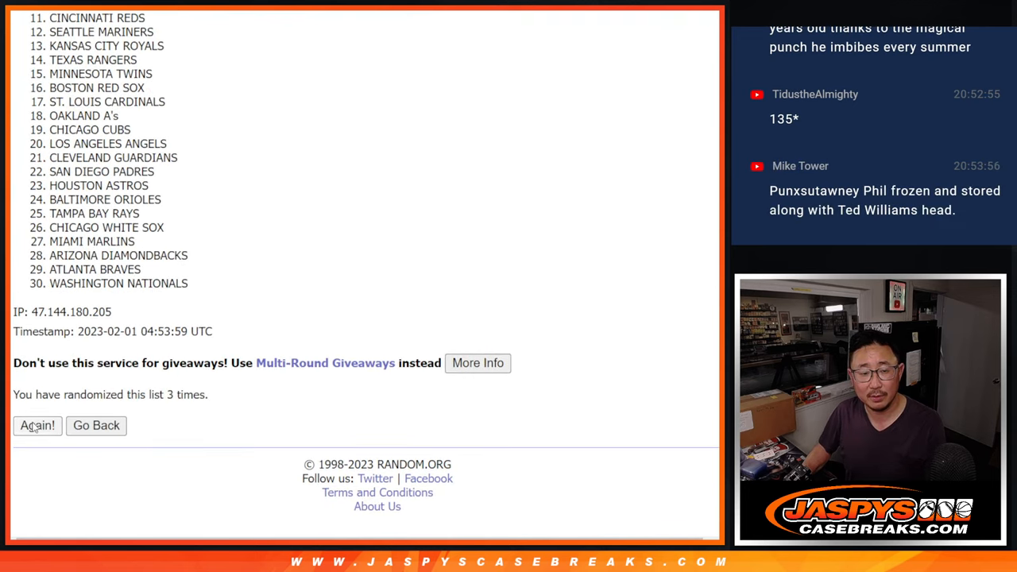
click(37, 426)
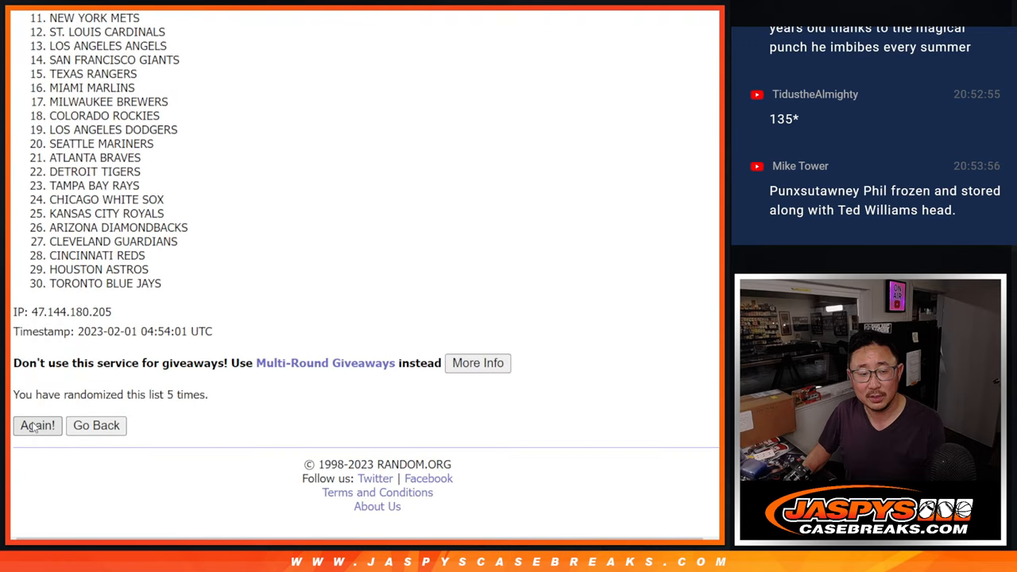
click(38, 426)
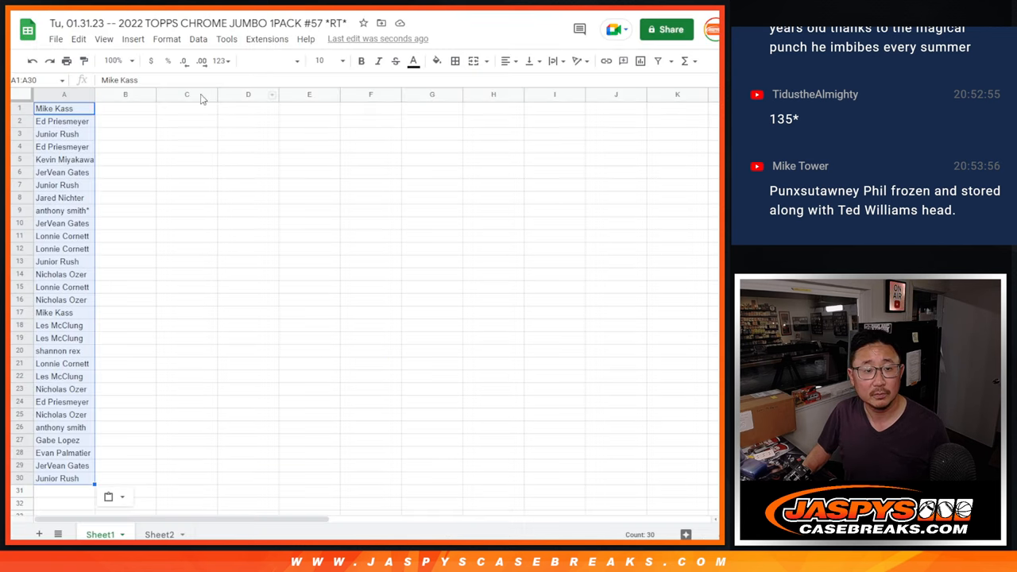
Paste the randomized teams beside the customer names and adjust the table's font and zoom.
key(ctrl+v)
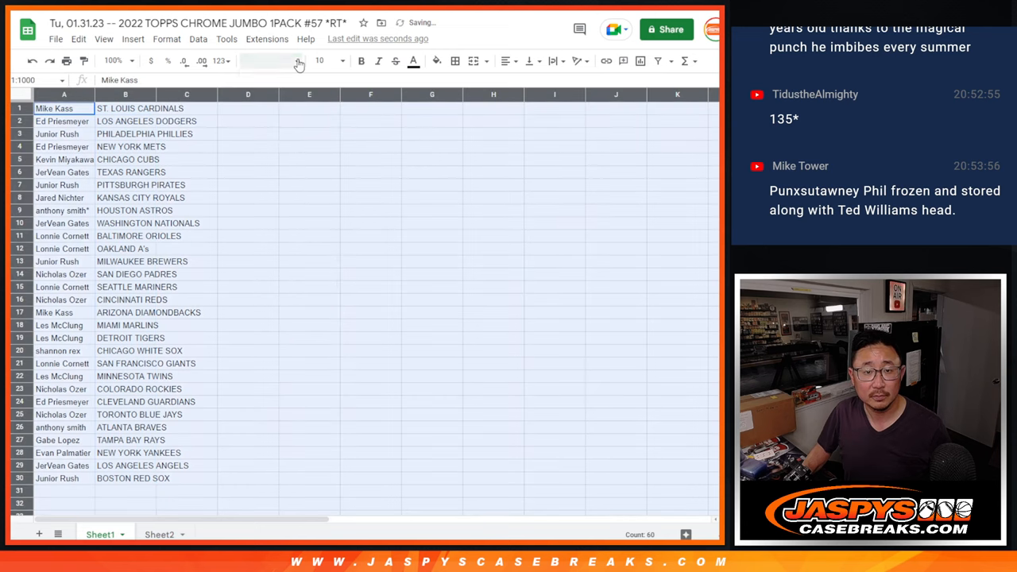
click(328, 60)
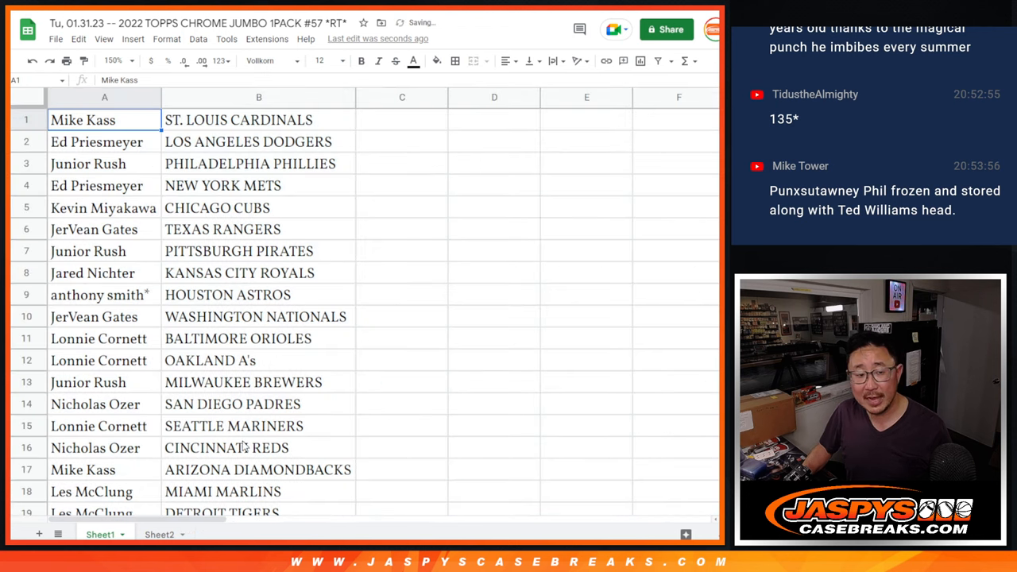
drag(83, 121, 257, 426)
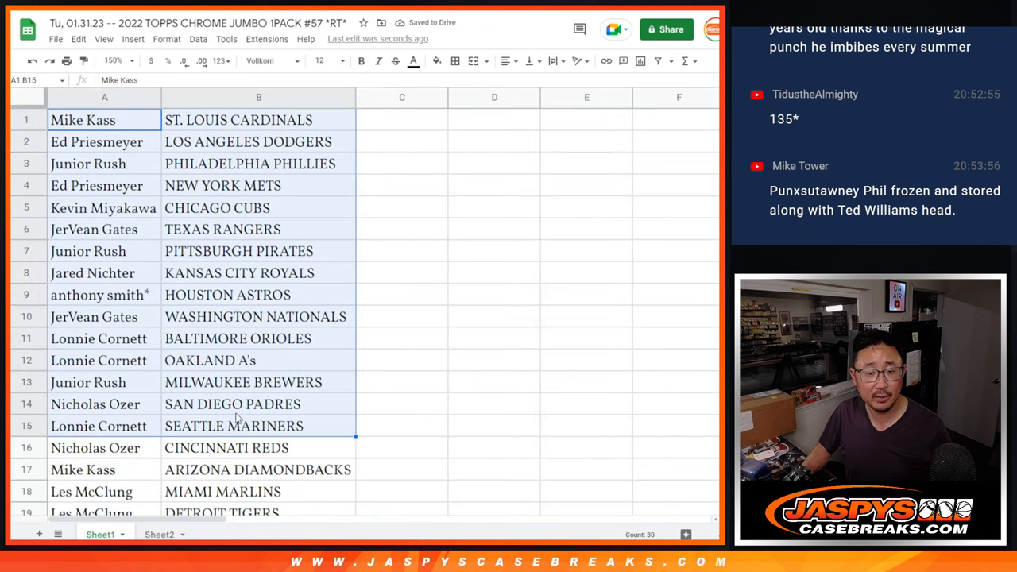
scroll(down, 3)
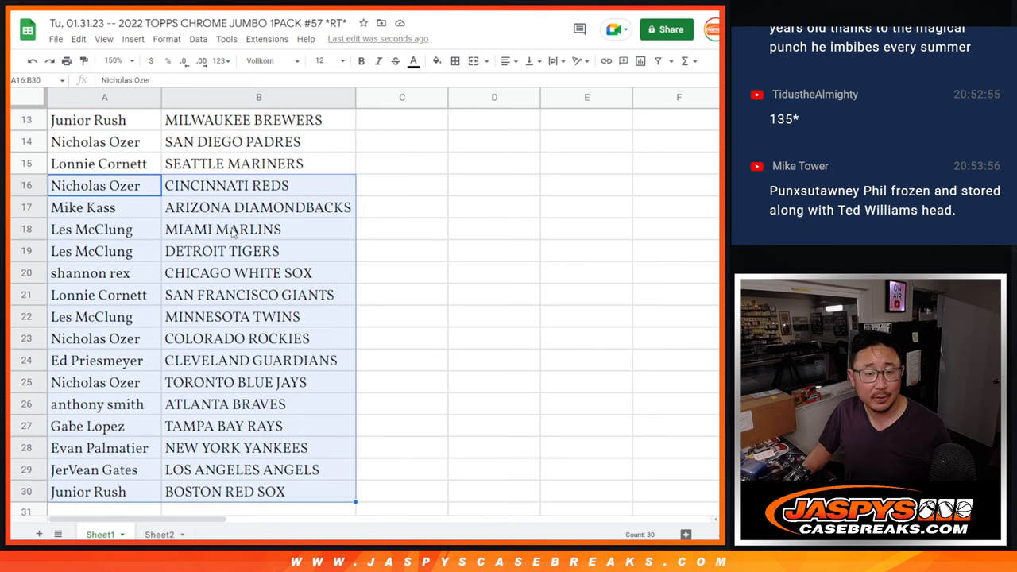
click(131, 60)
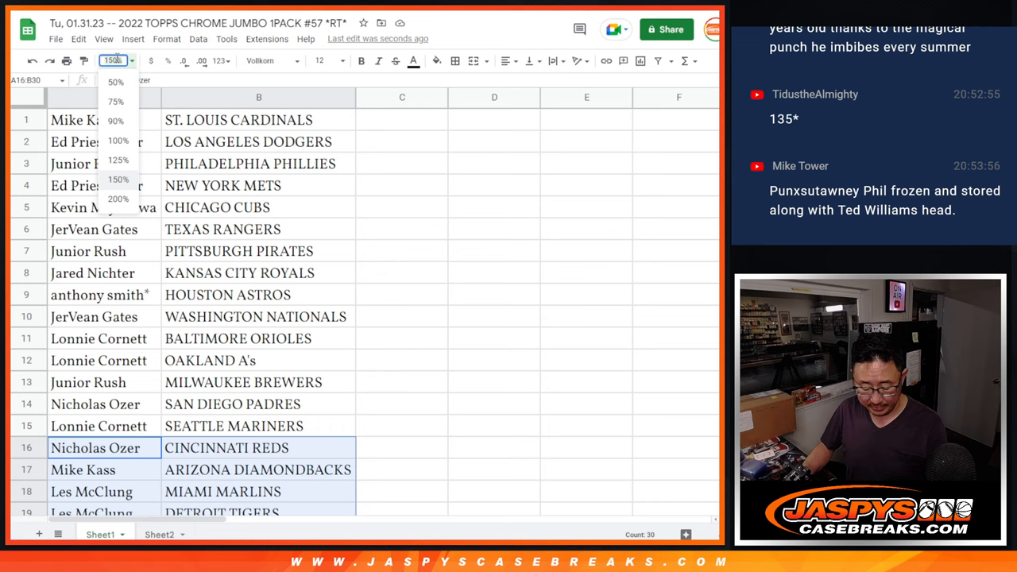
Sort the sheet A to Z by the team column B.
right_click(158, 94)
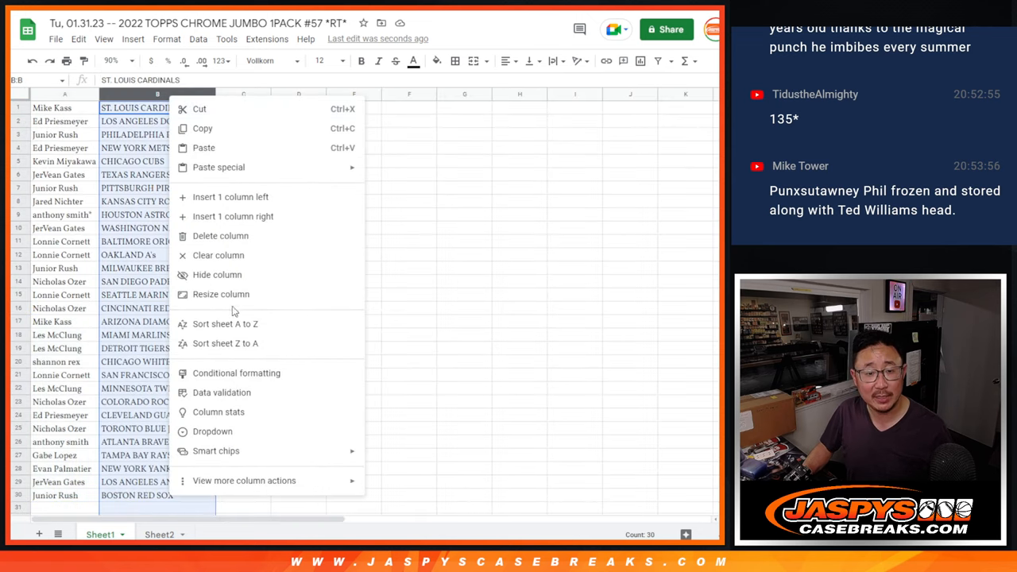
click(226, 324)
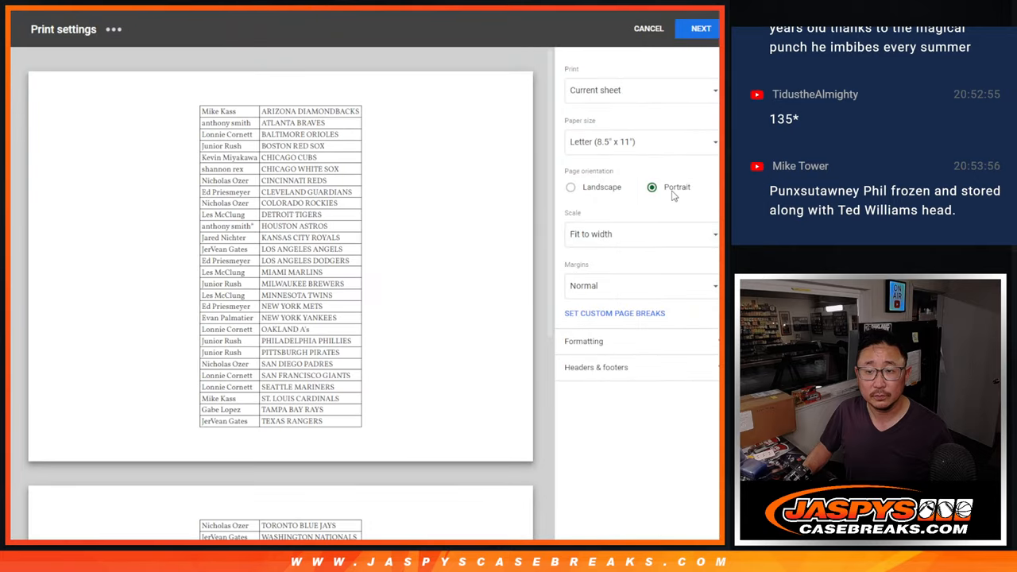
Send the sorted name-team list to the chosen printer from the browser print dialog.
click(699, 29)
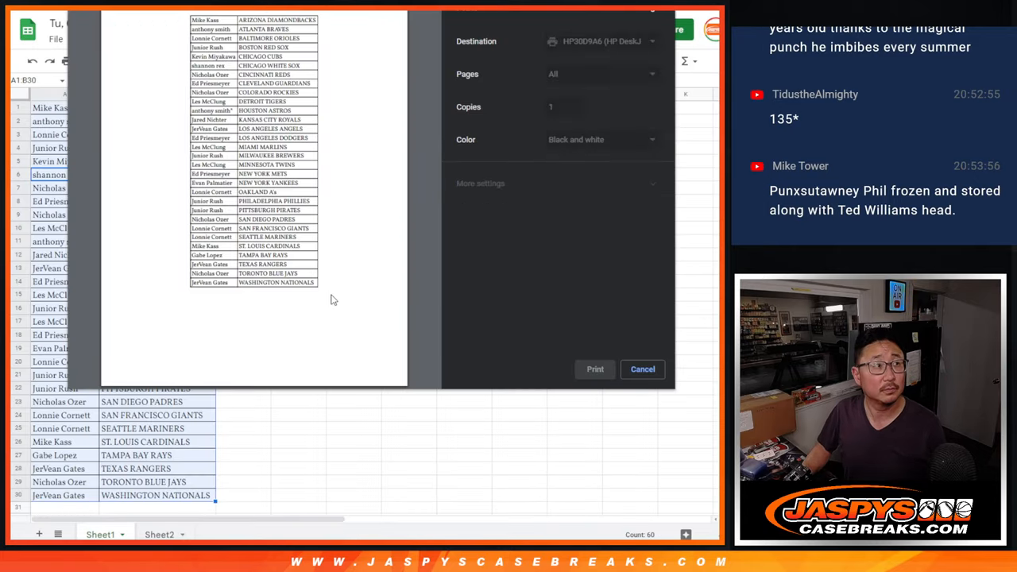
click(642, 369)
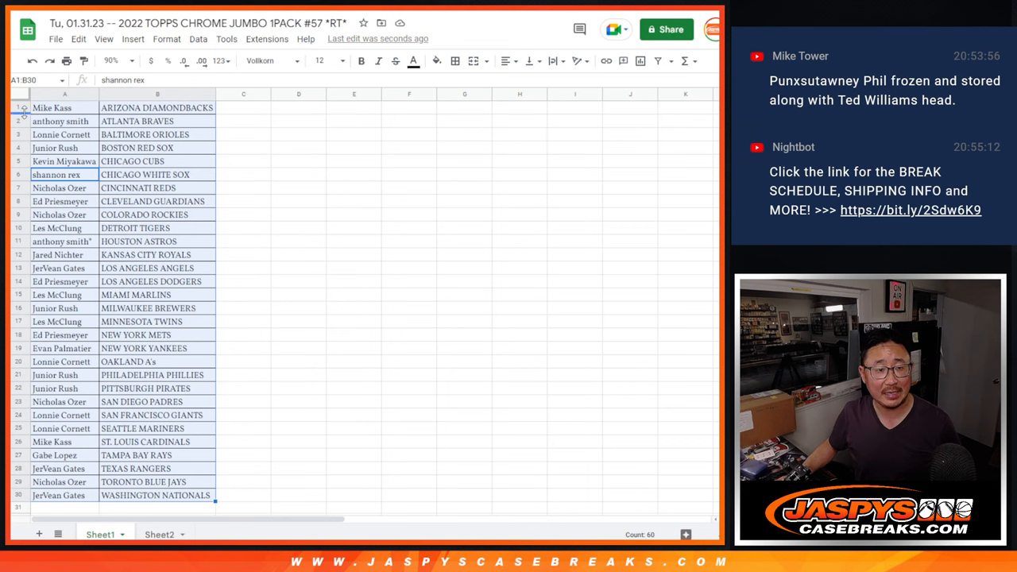
Switch to Sheet2 with the 12 team abbreviations and choose the starting cell for the names.
scroll(down, 3)
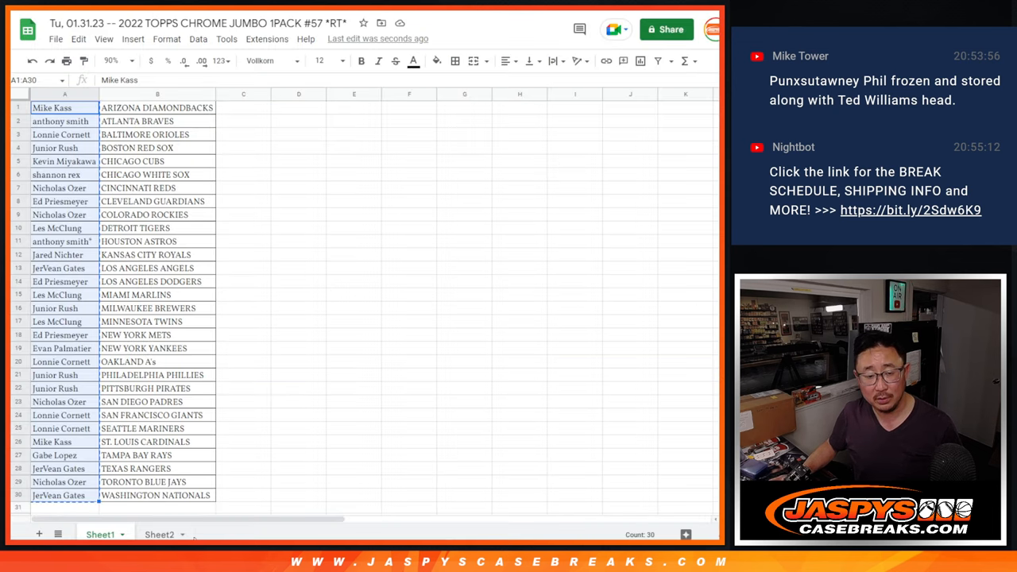
click(159, 534)
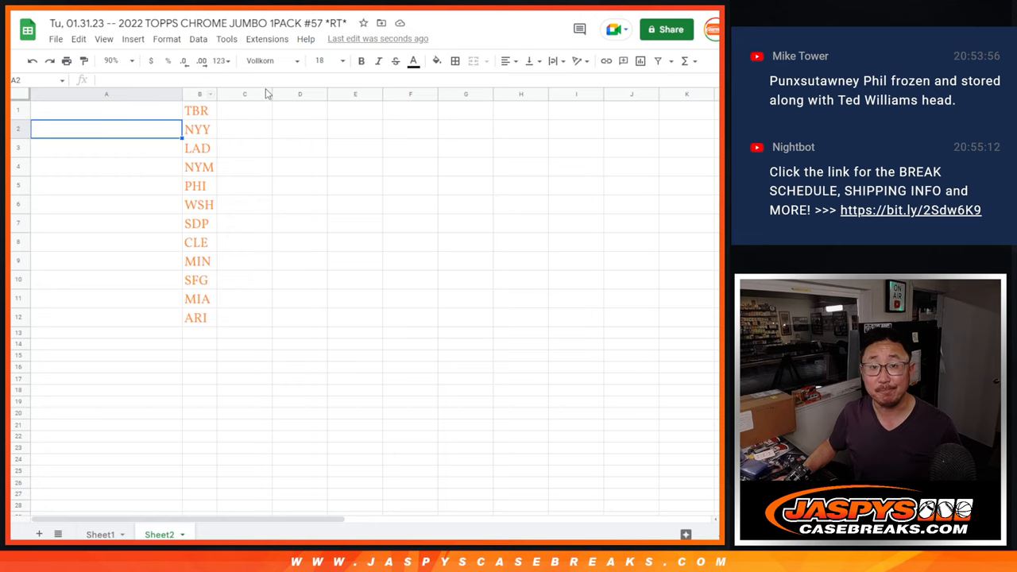
click(322, 60)
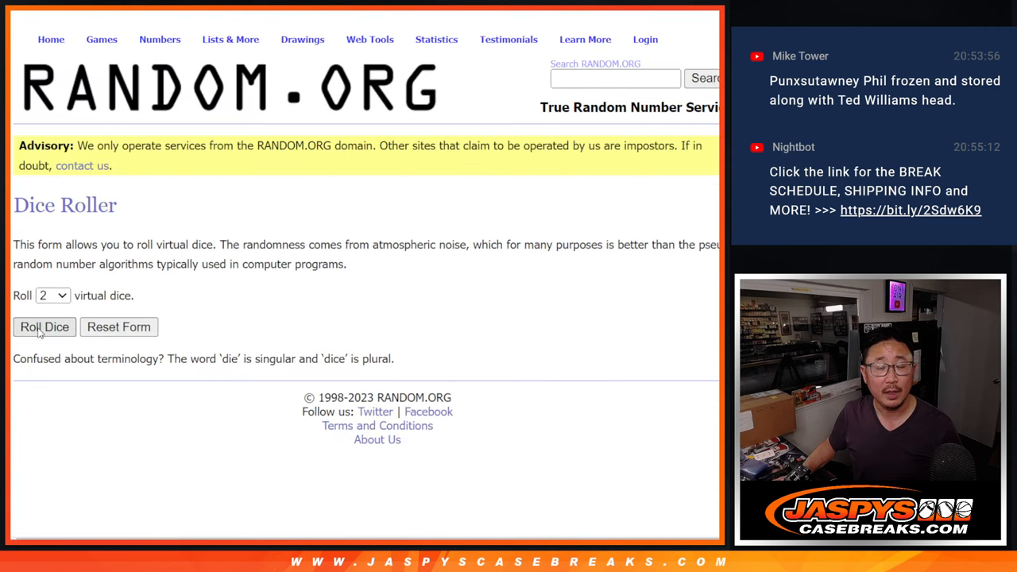
Roll the dice, shuffle the customer names again, and select the first 12 shuffled names.
click(45, 327)
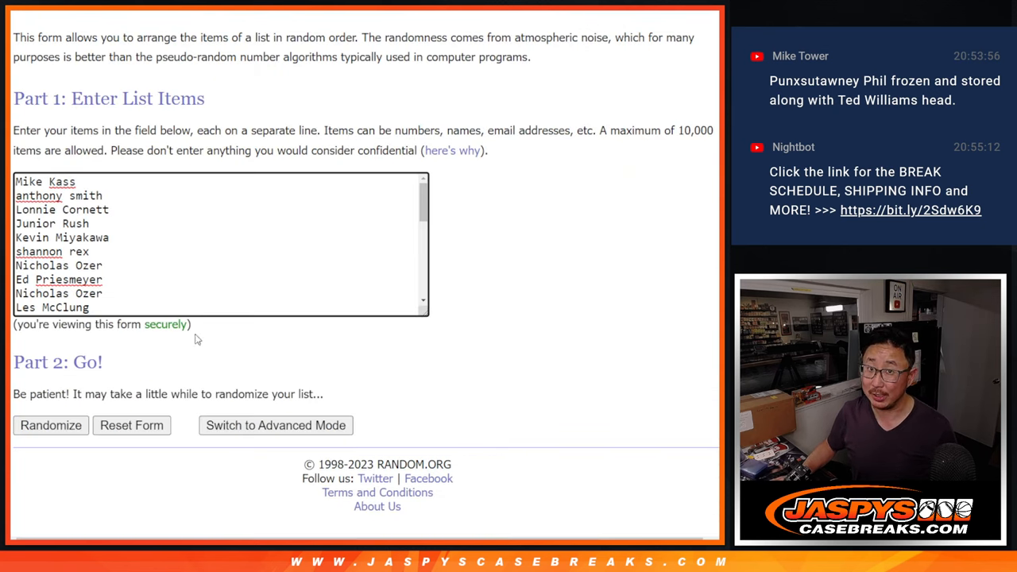
click(51, 426)
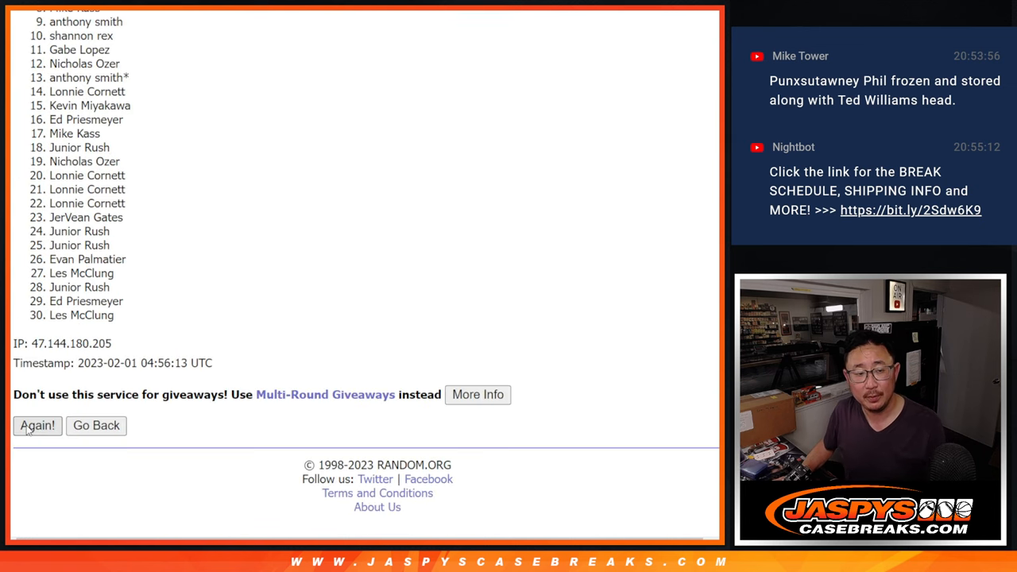
click(38, 426)
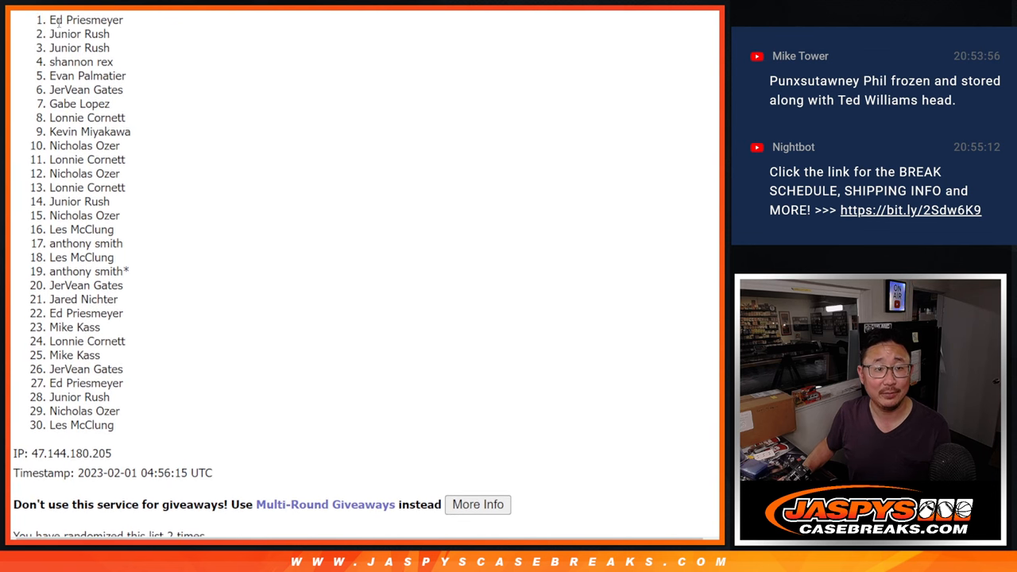
drag(48, 19, 119, 173)
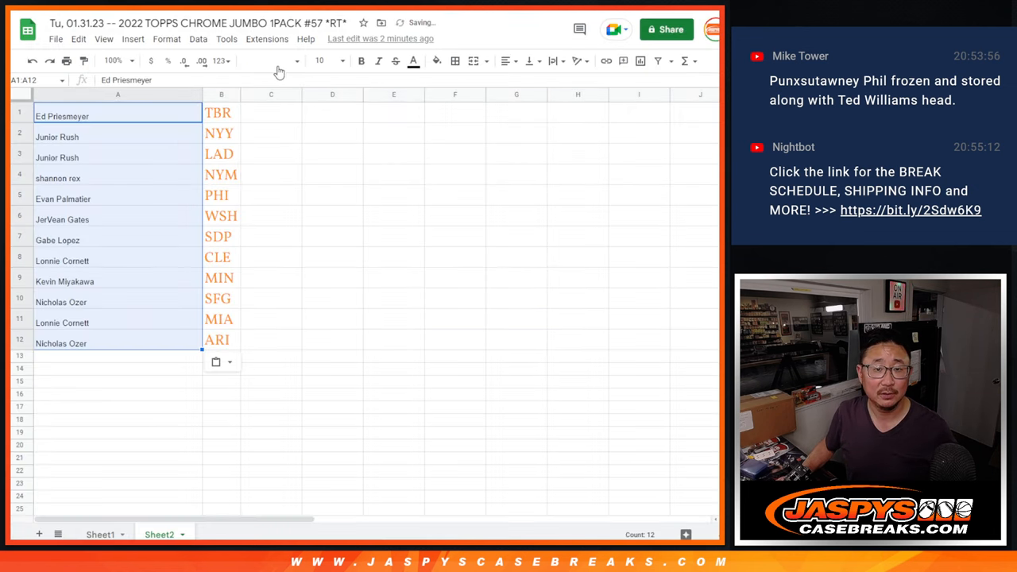
Enlarge the 12 pasted names to font size 18.
click(326, 61)
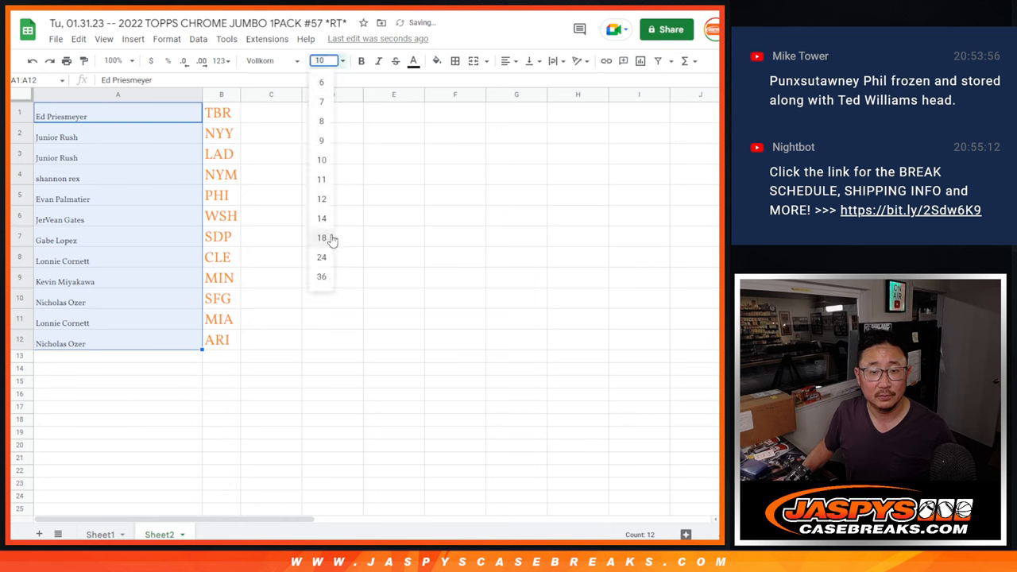
click(321, 238)
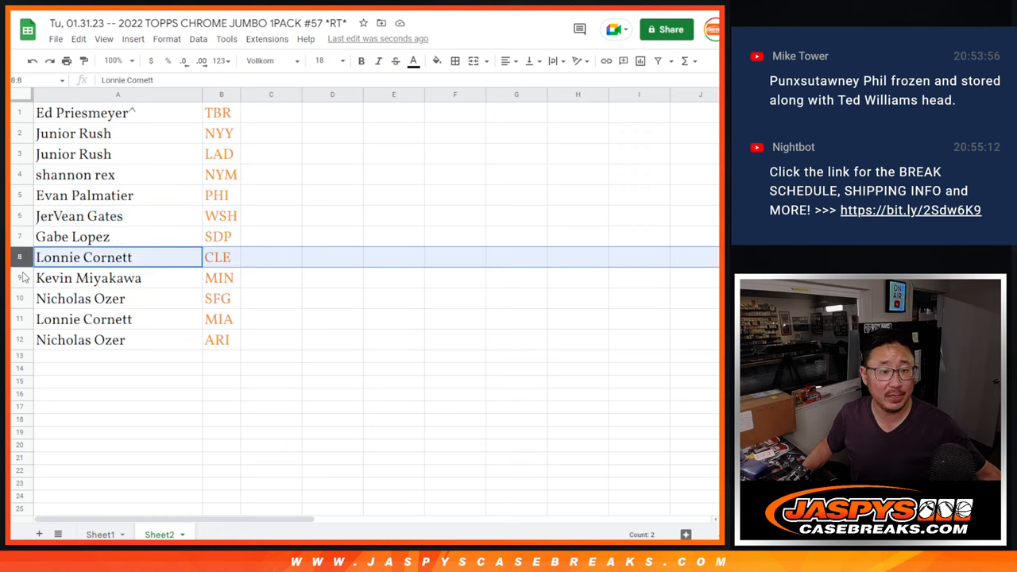
scroll(down, 3)
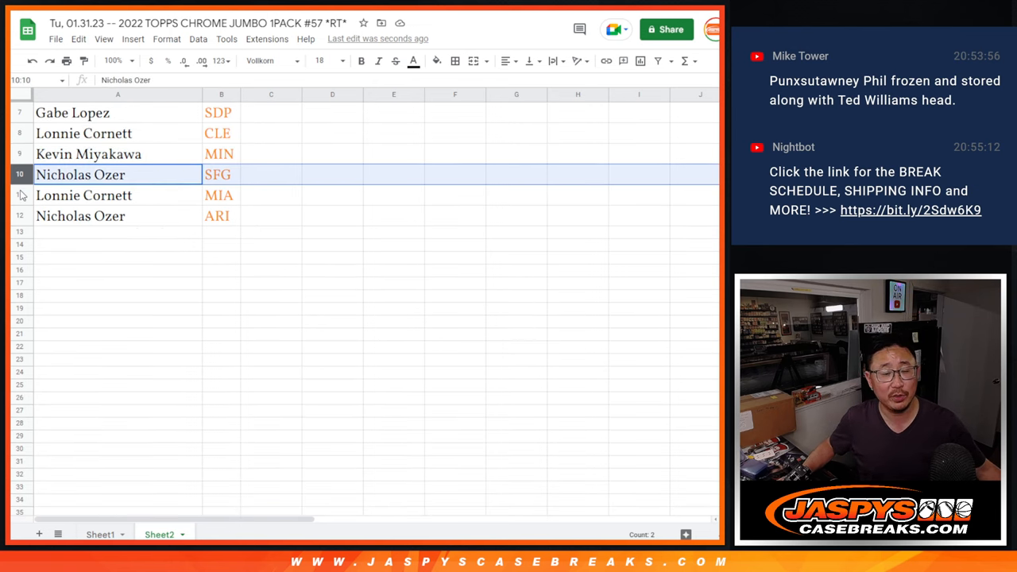
click(79, 216)
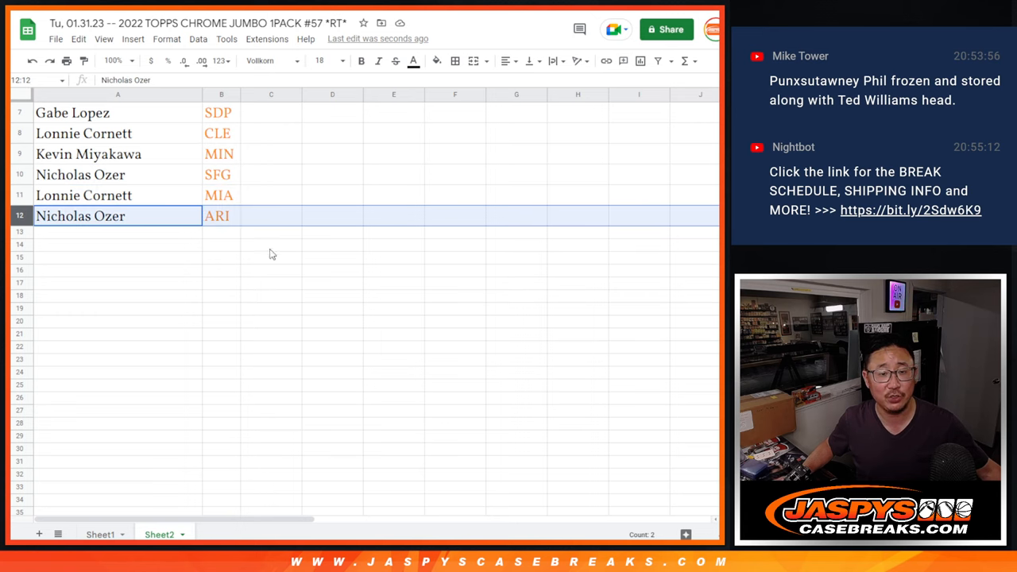
scroll(up, 3)
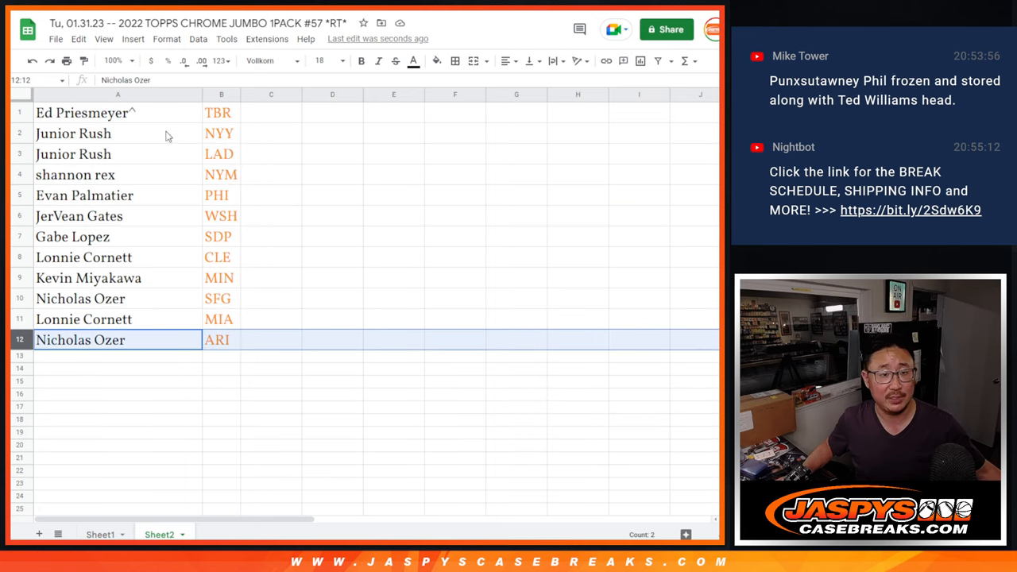
click(117, 111)
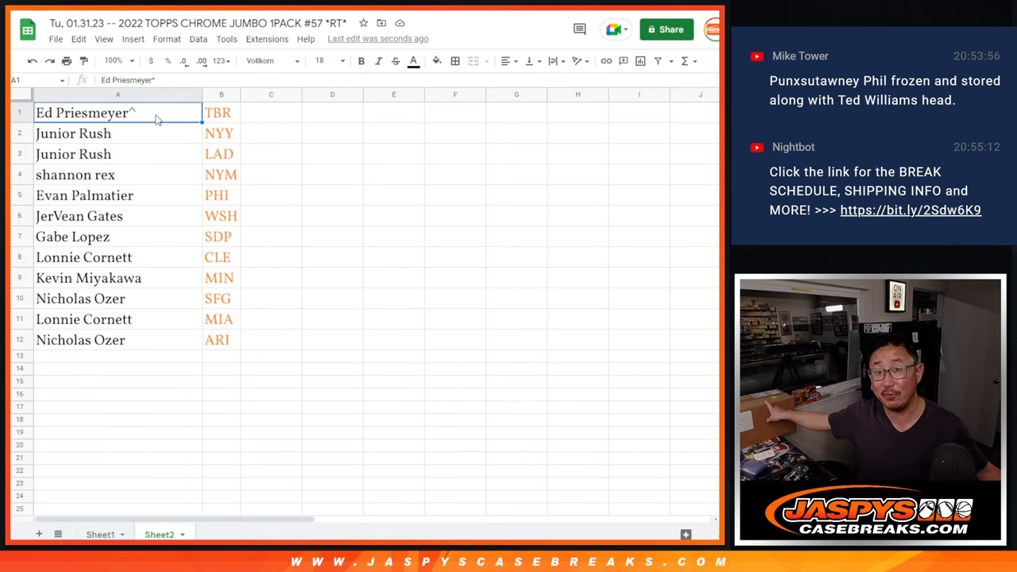